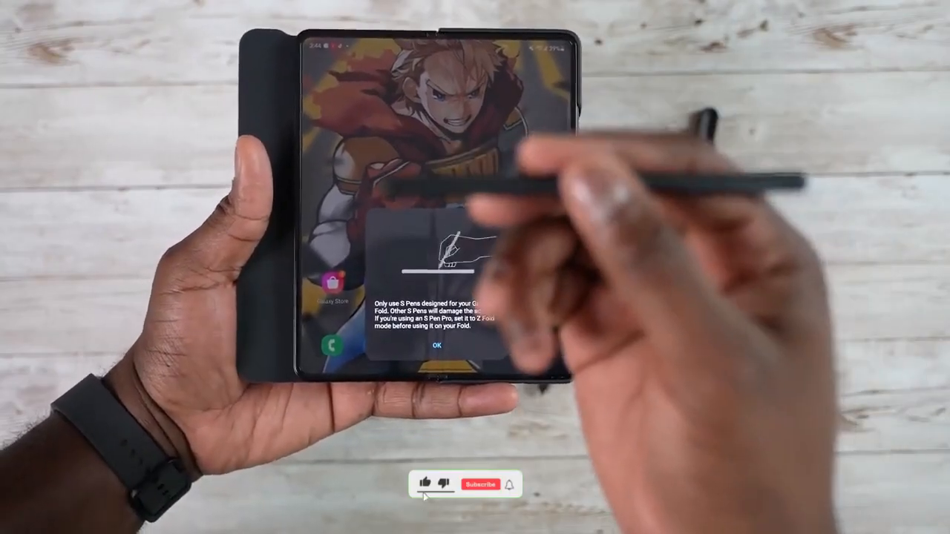
pyautogui.click(475, 484)
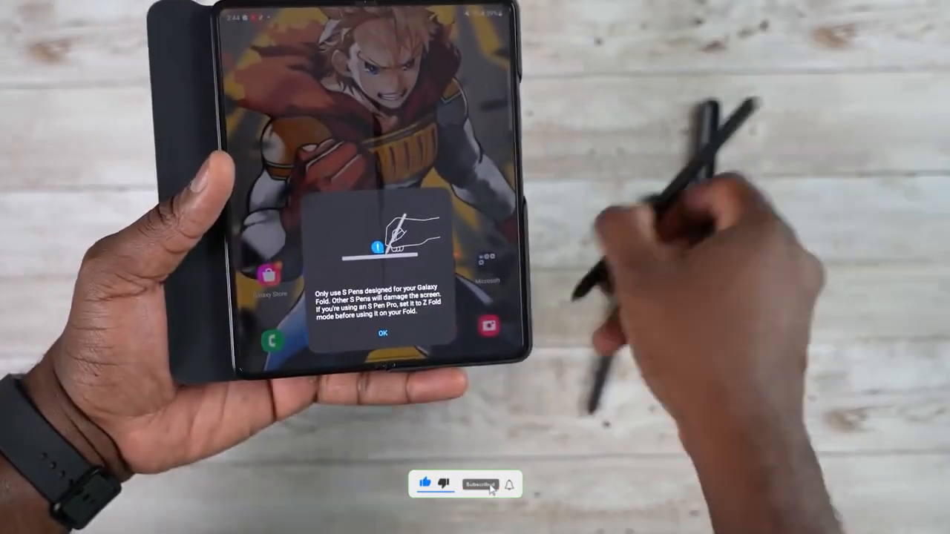
pyautogui.click(382, 332)
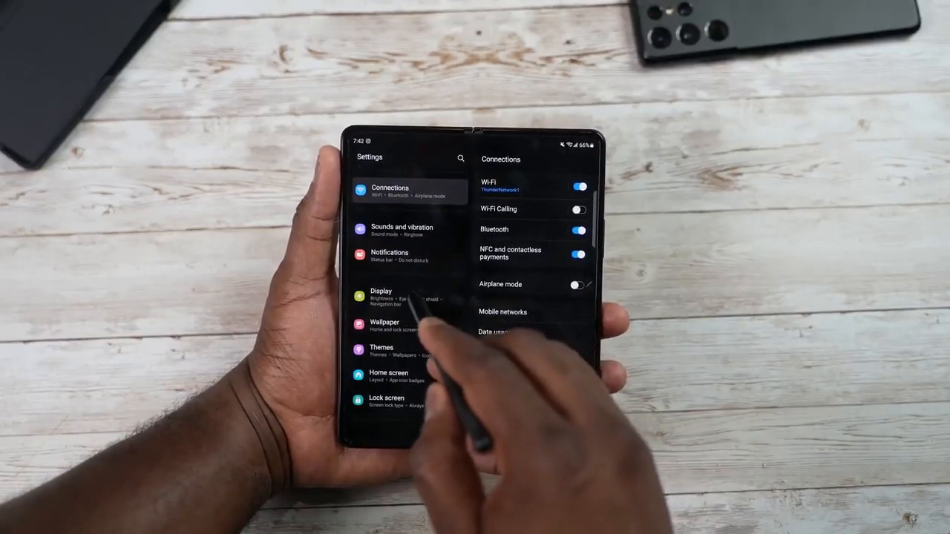
pyautogui.click(381, 295)
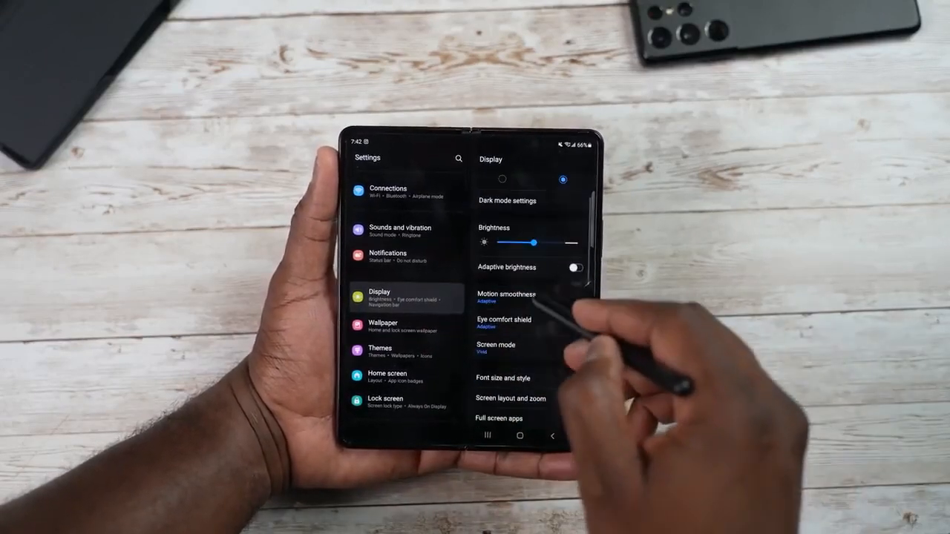
pyautogui.click(507, 296)
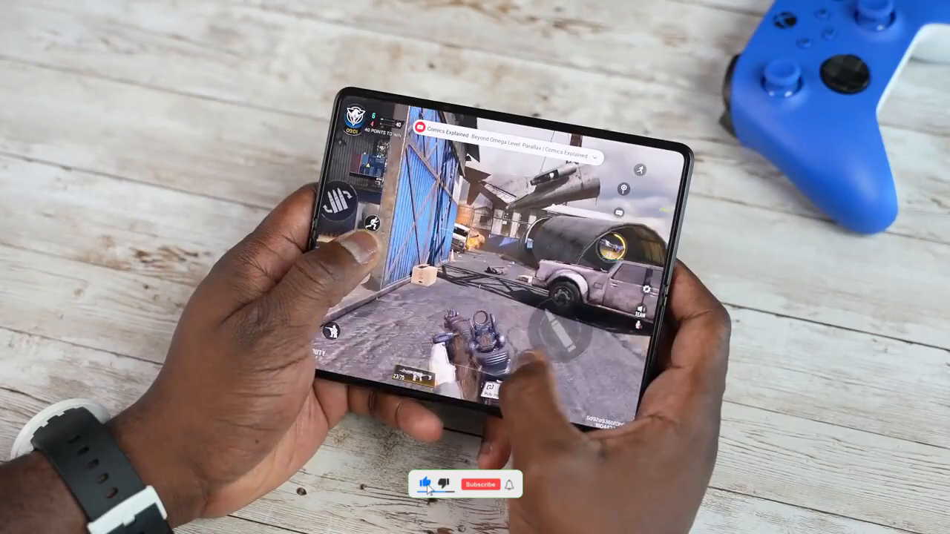
pyautogui.click(467, 483)
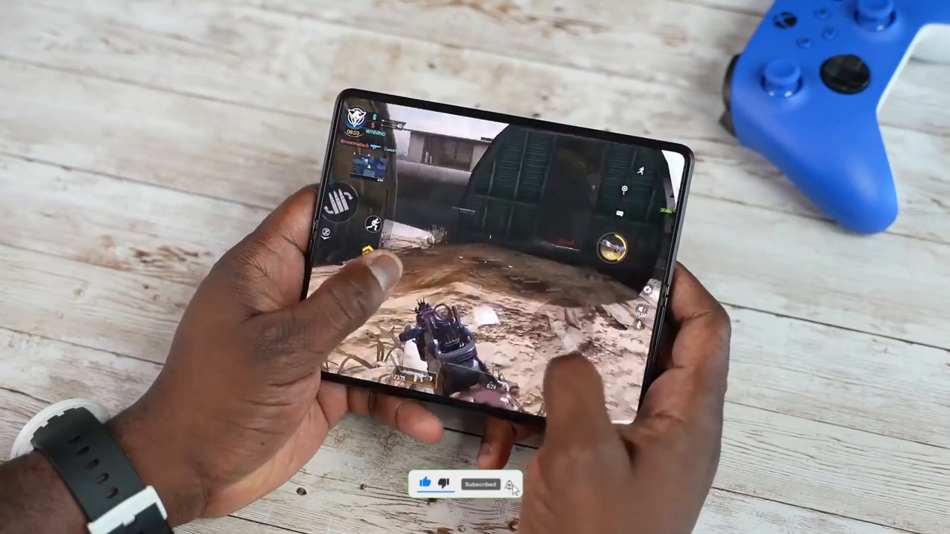